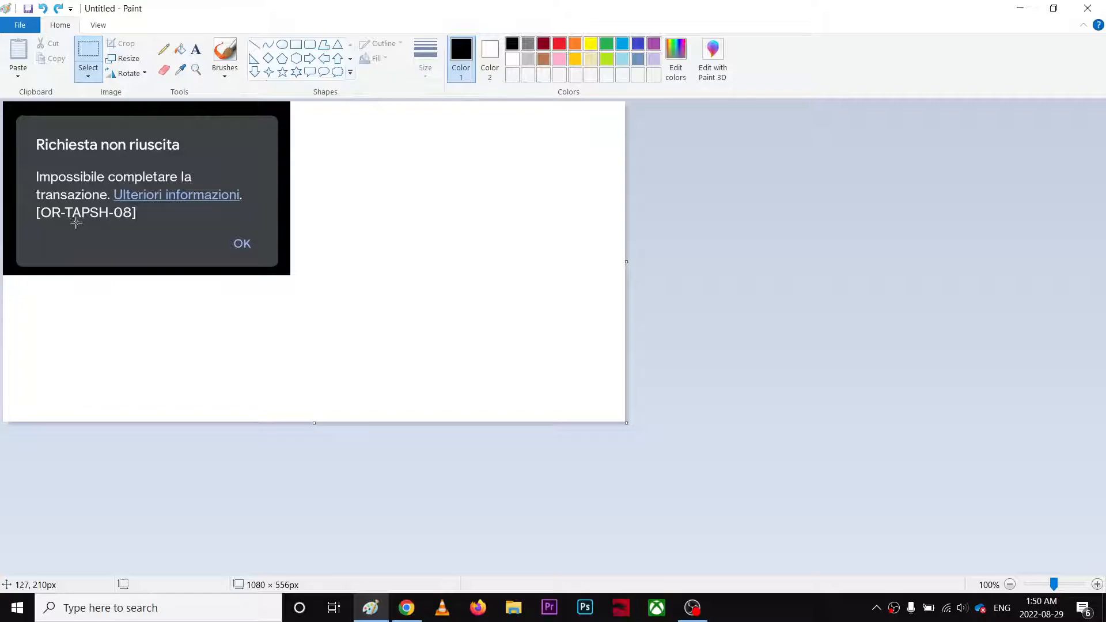
pyautogui.moveTo(140, 227)
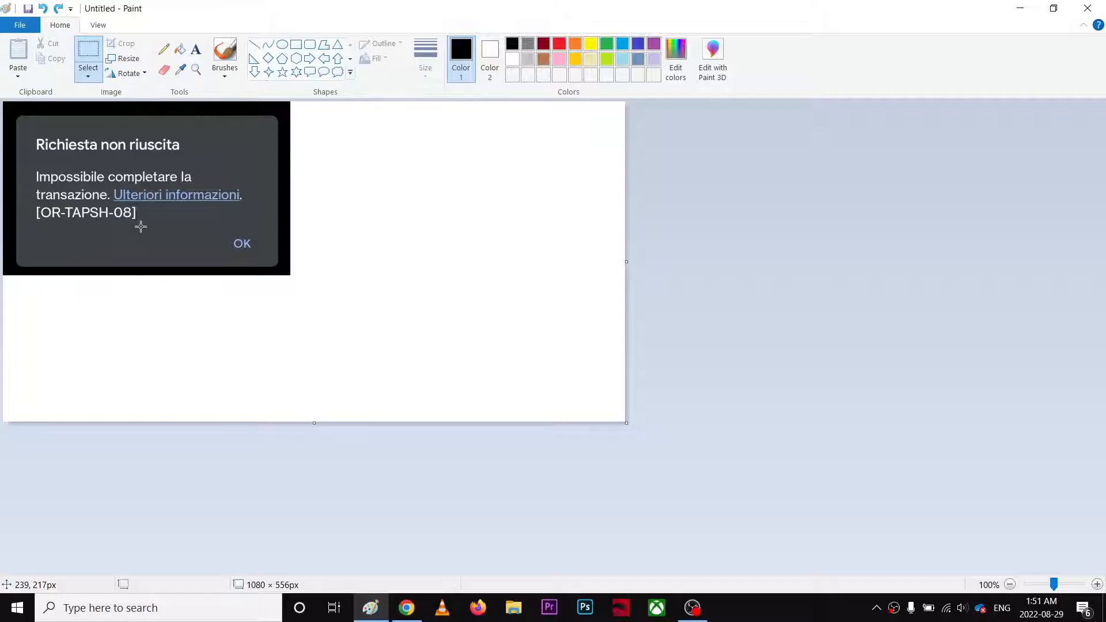
pyautogui.moveTo(405, 607)
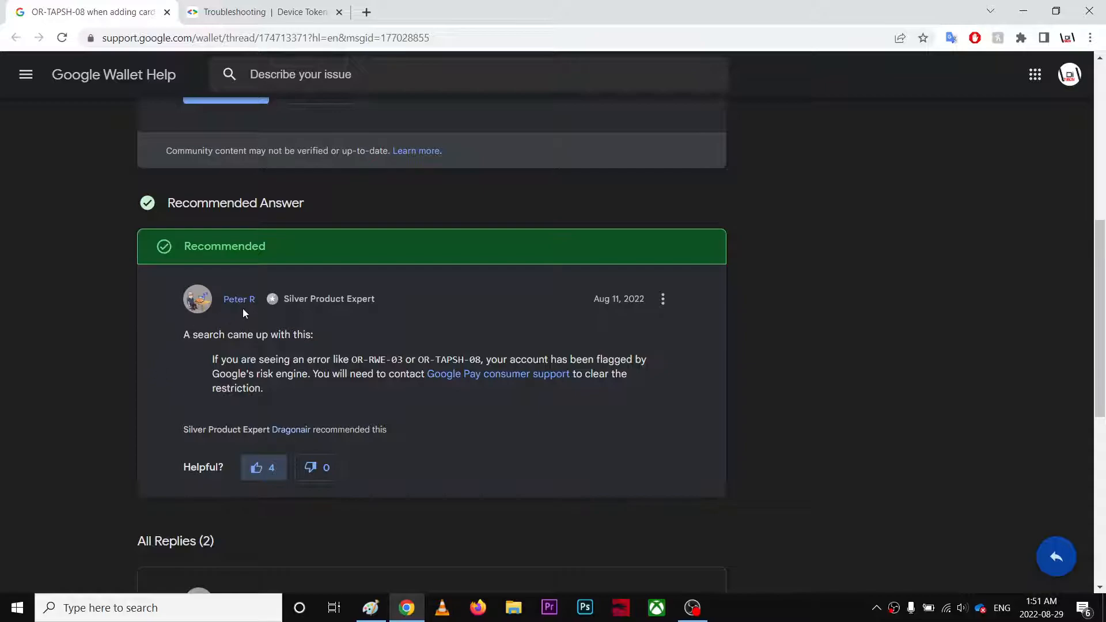
pyautogui.moveTo(498, 381)
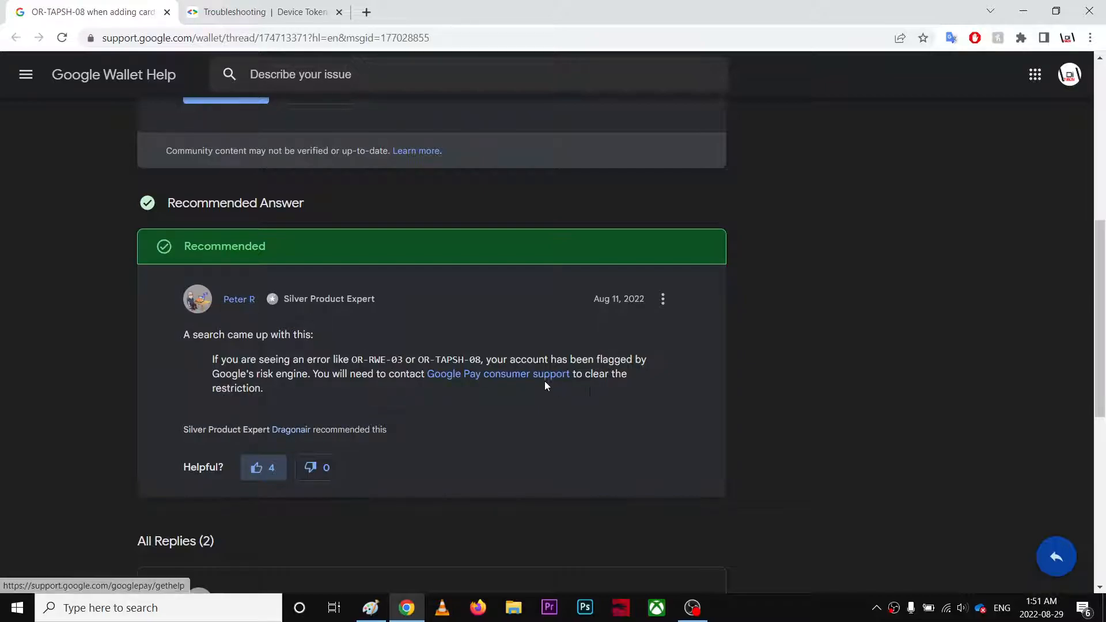
# Open the Google Pay consumer support page and scroll back to the thread's question.
pyautogui.click(497, 374)
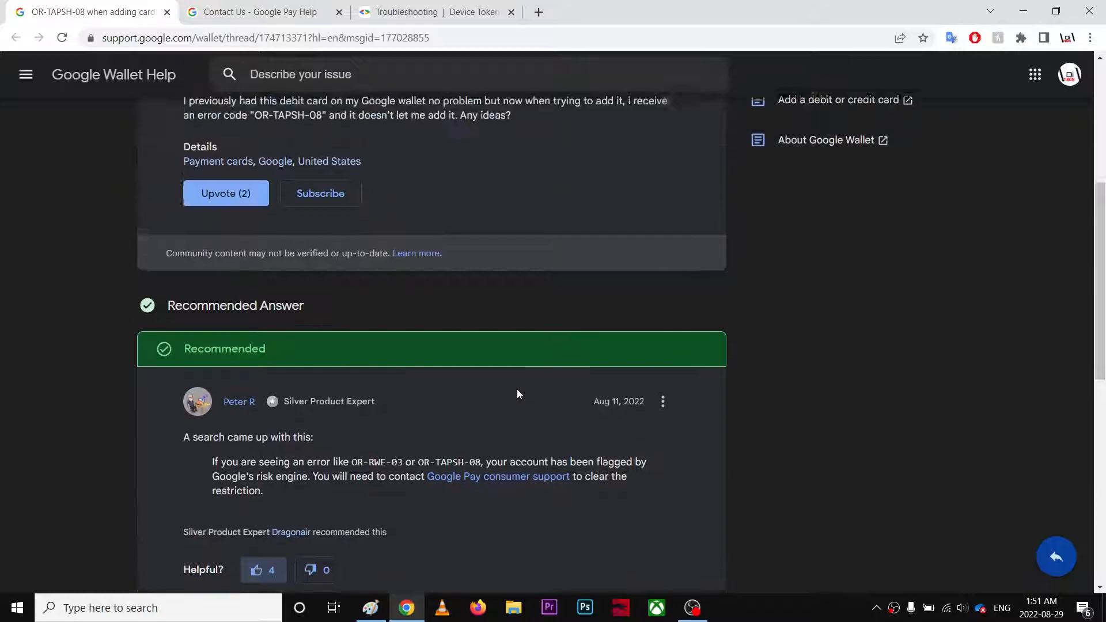
pyautogui.scroll(3)
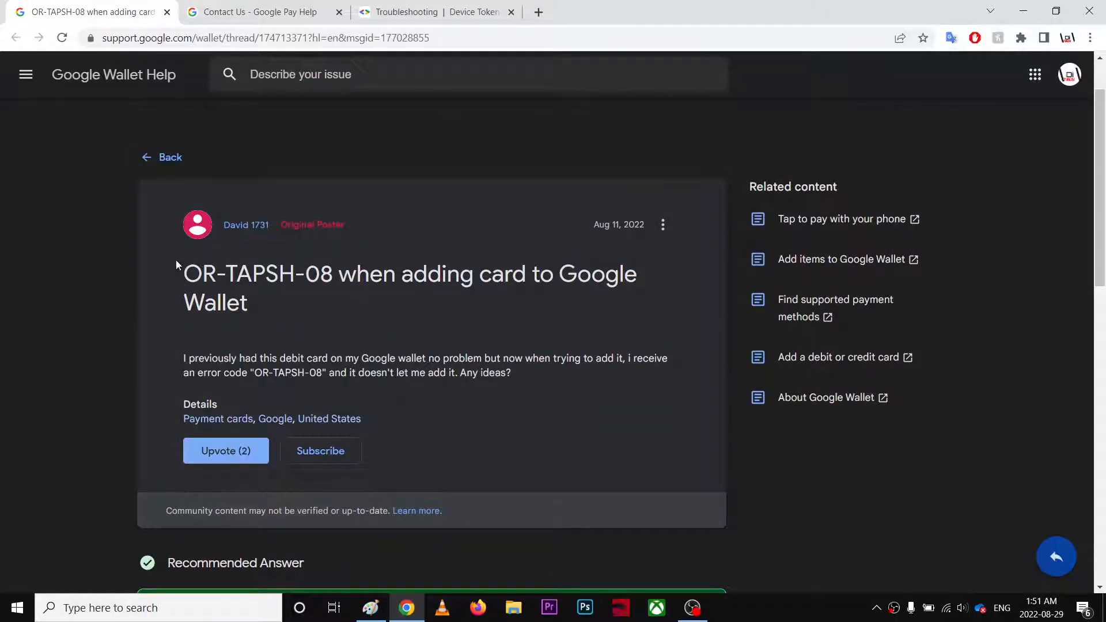
# Describe the issue as "I'm getting OR-TAPSH-08 error" and advance to the contact options.
pyautogui.click(258, 12)
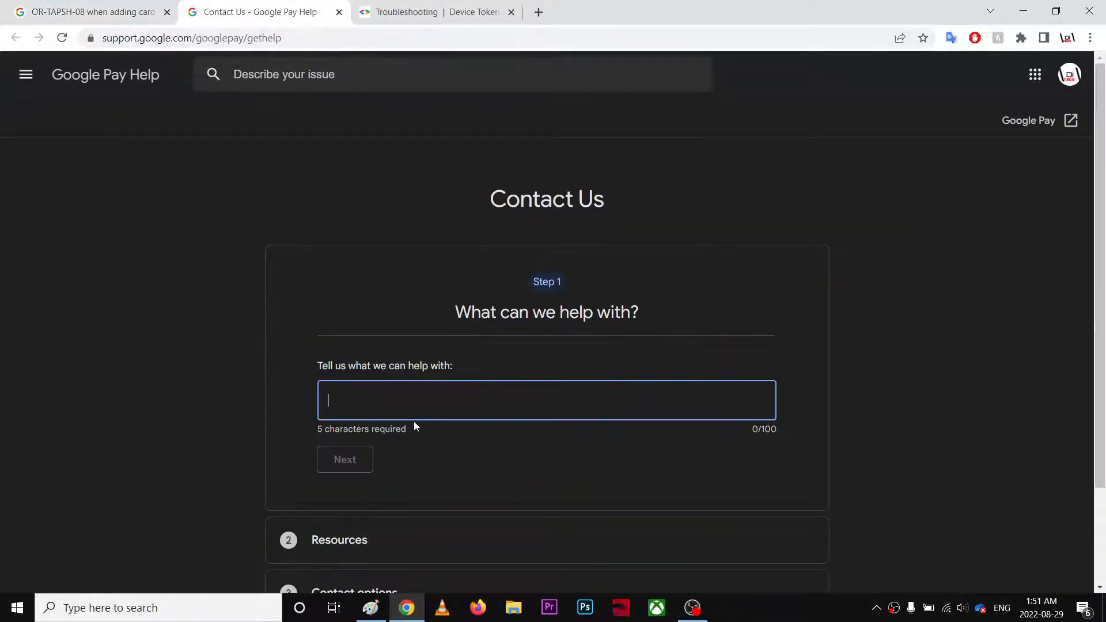
pyautogui.write("I'm gett")
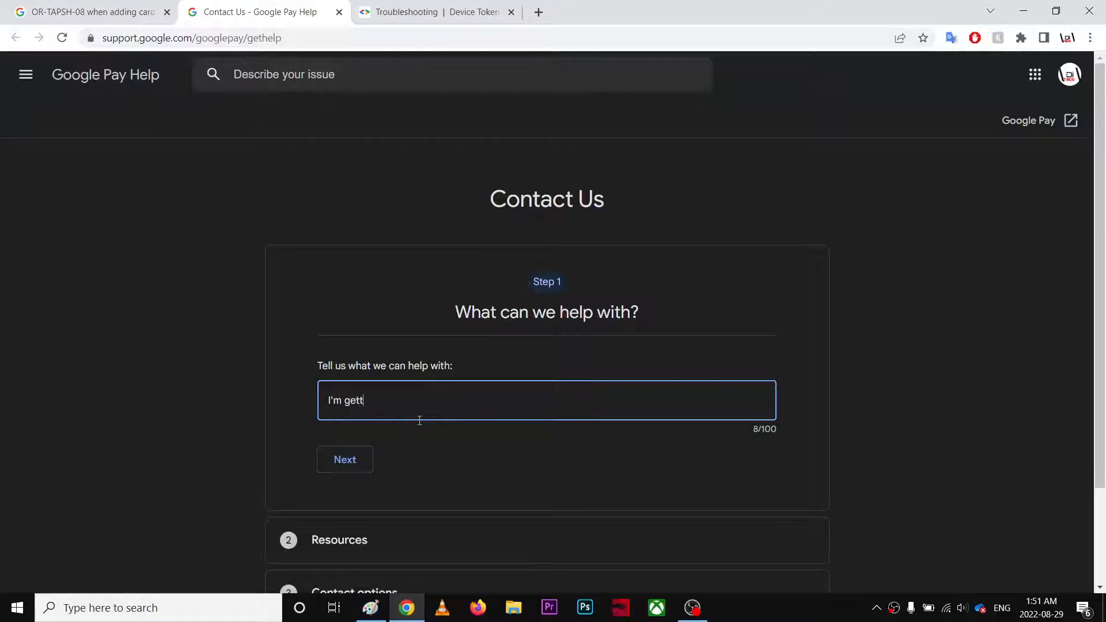
pyautogui.write('ing OR-TAPSH-08 e')
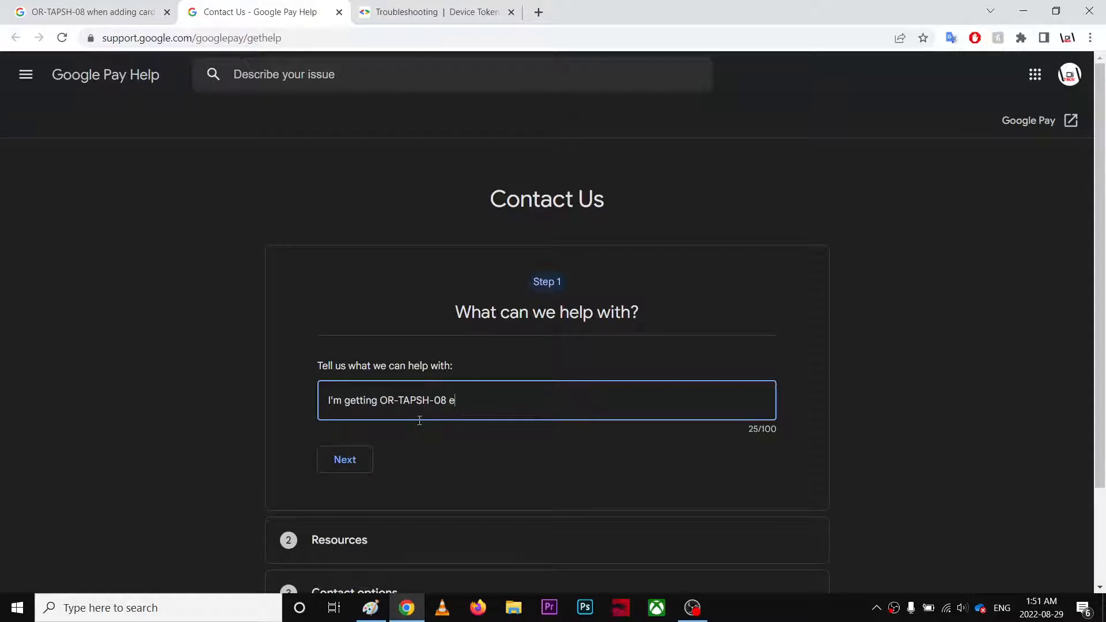
pyautogui.write('rror?')
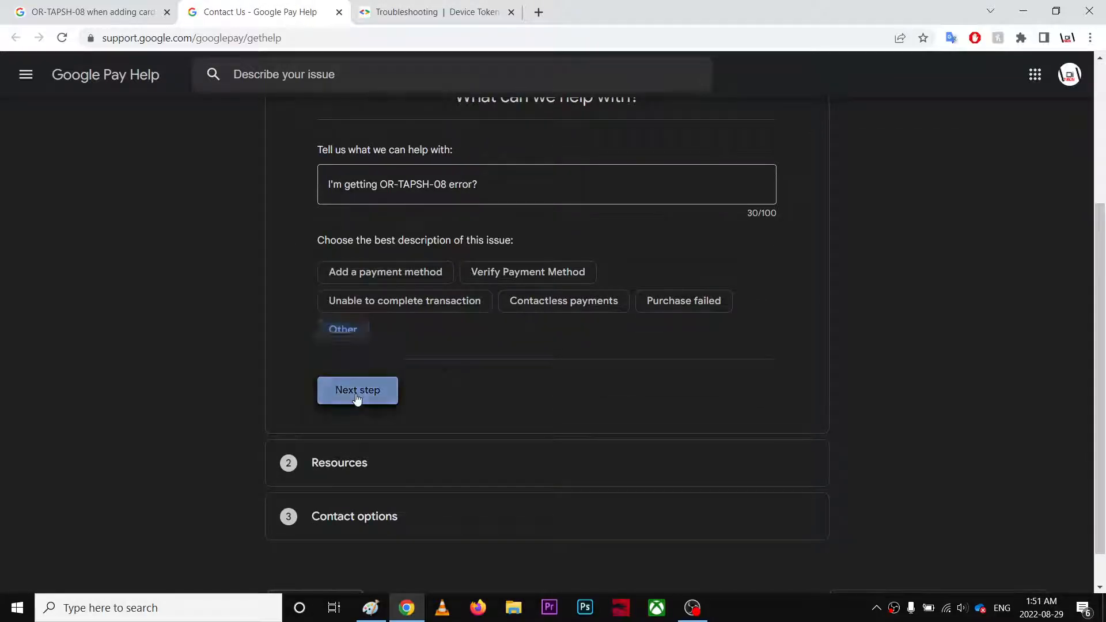
pyautogui.click(357, 390)
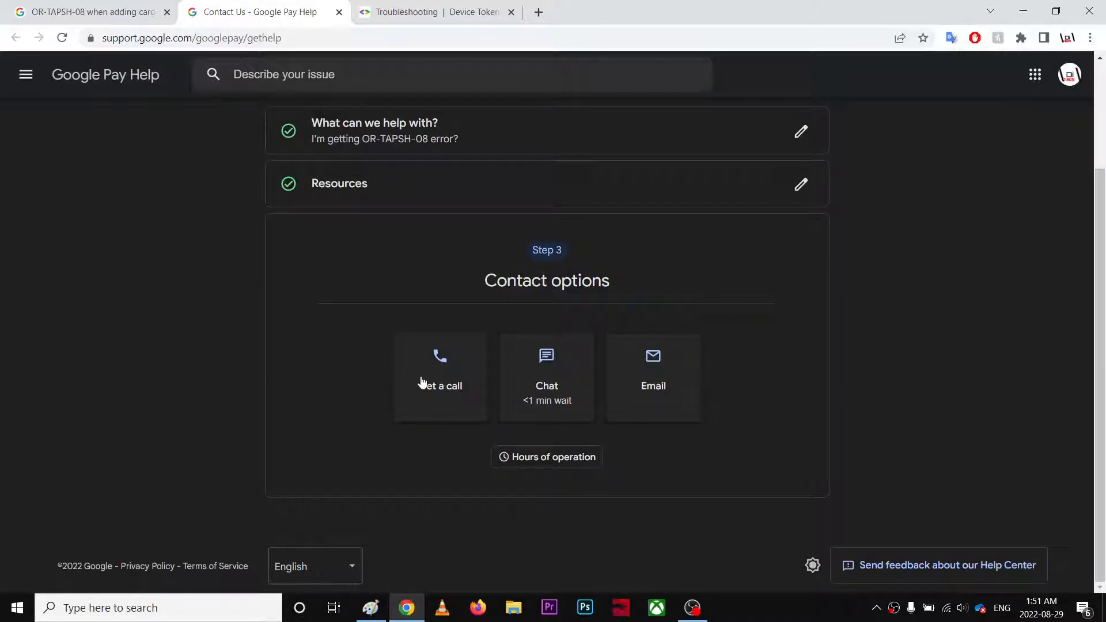
pyautogui.moveTo(554, 351)
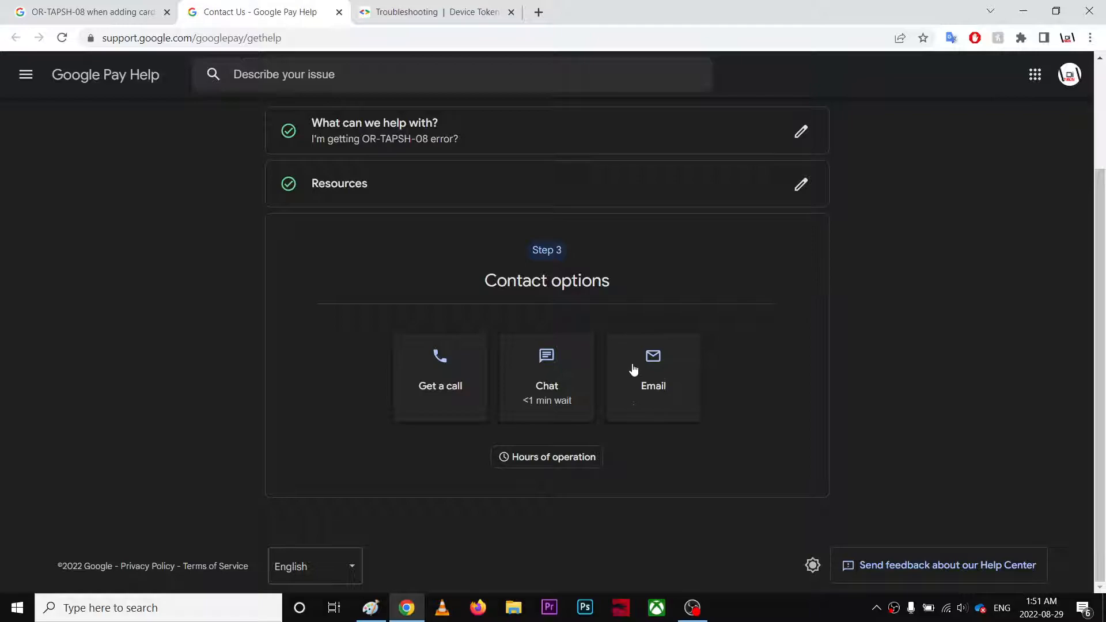
pyautogui.moveTo(653, 383)
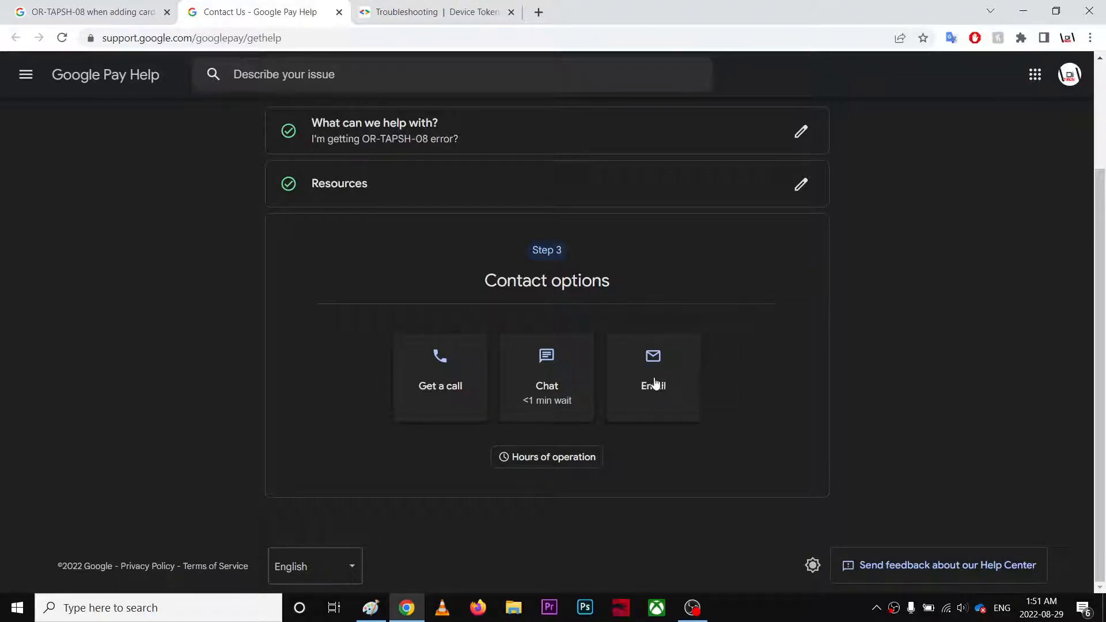
pyautogui.moveTo(534, 471)
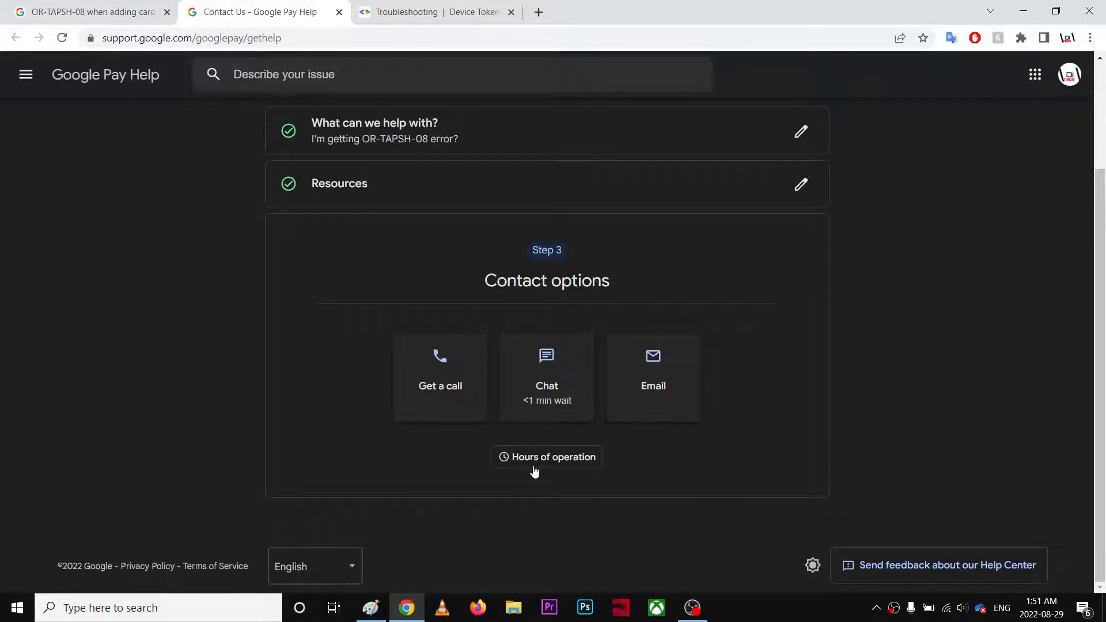
# View the call and chat hours of operation, then dismiss the hours panel.
pyautogui.click(547, 457)
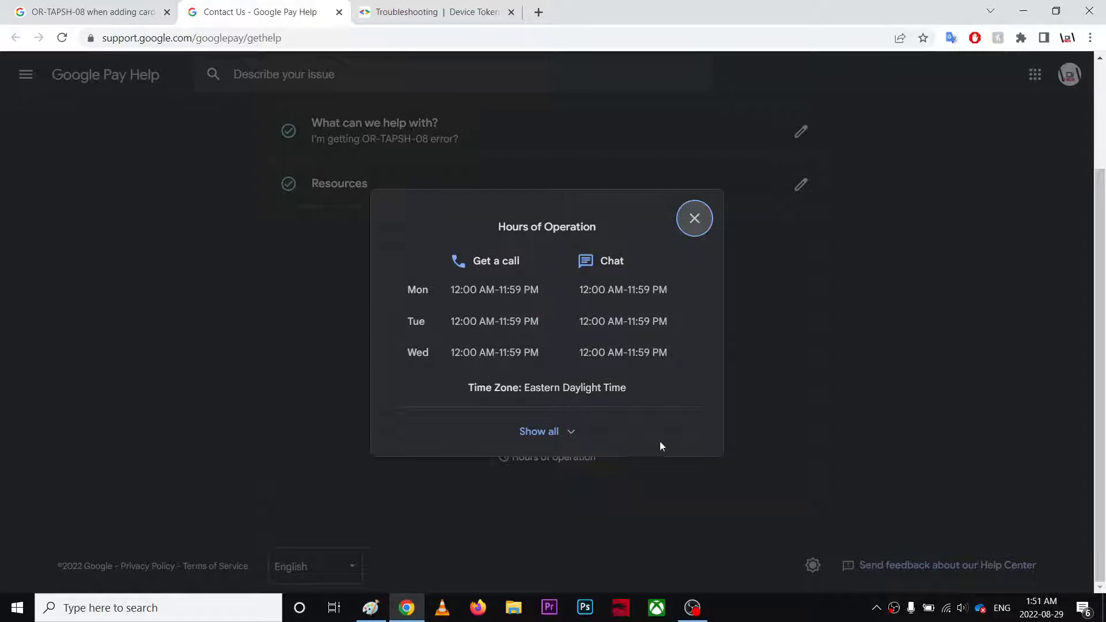
pyautogui.moveTo(704, 290)
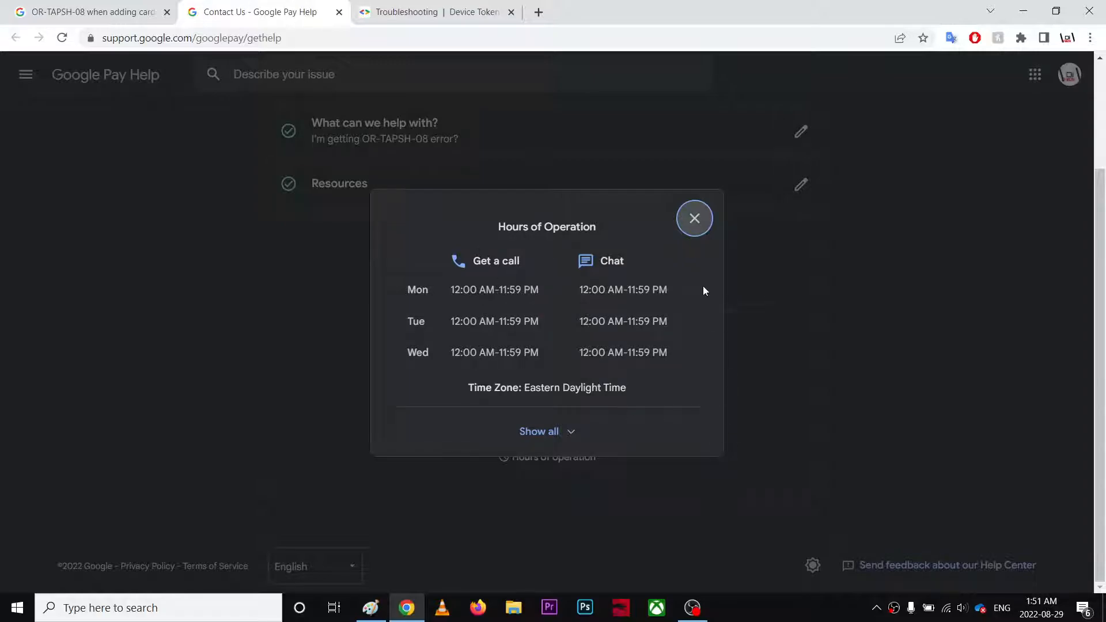
pyautogui.click(694, 218)
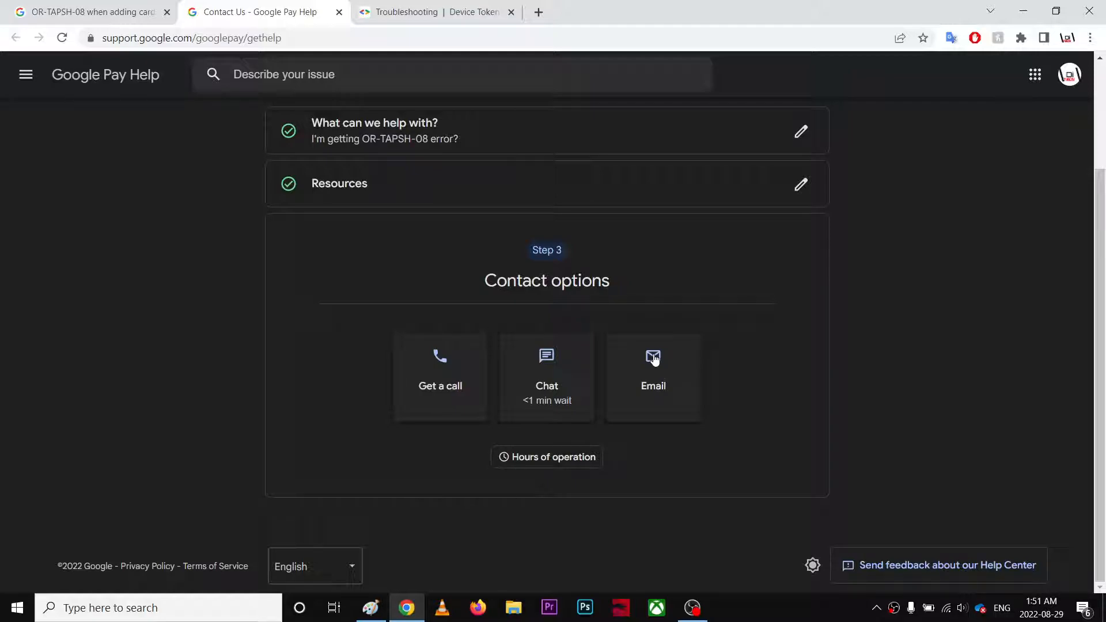
pyautogui.moveTo(436, 120)
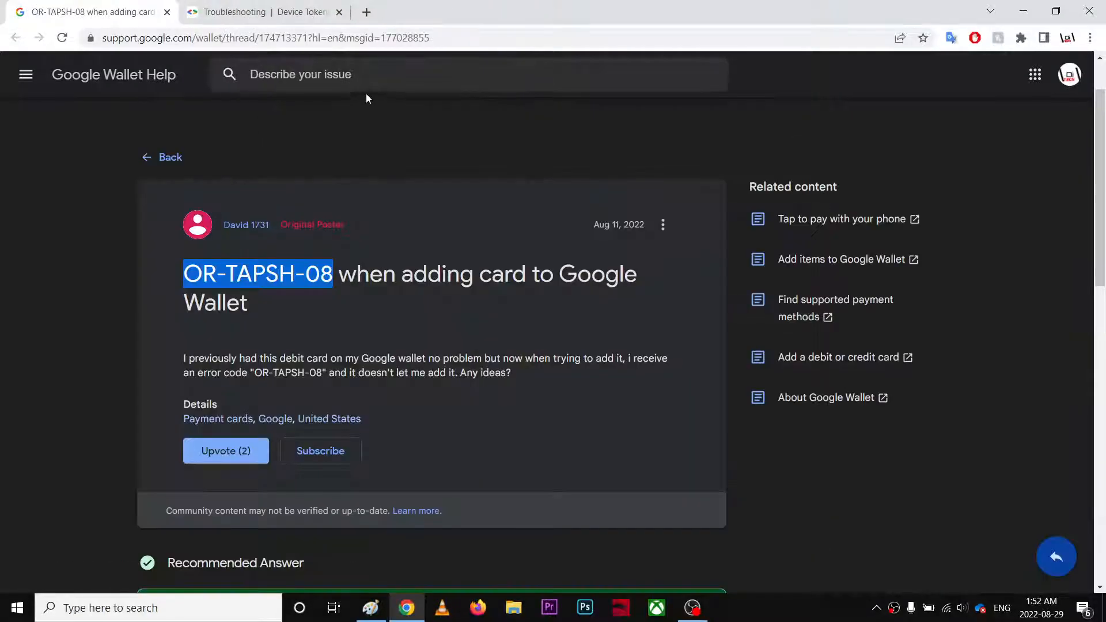
# Check the tokenization troubleshooting page, then open the latest reply's action menu in the Wallet thread.
pyautogui.click(261, 12)
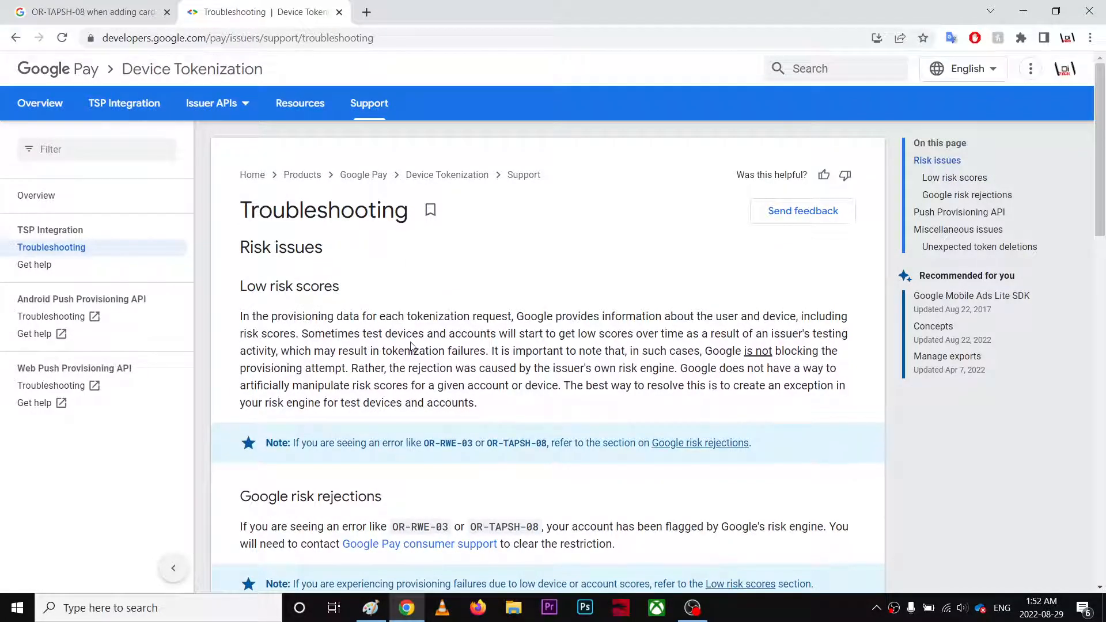
pyautogui.click(85, 12)
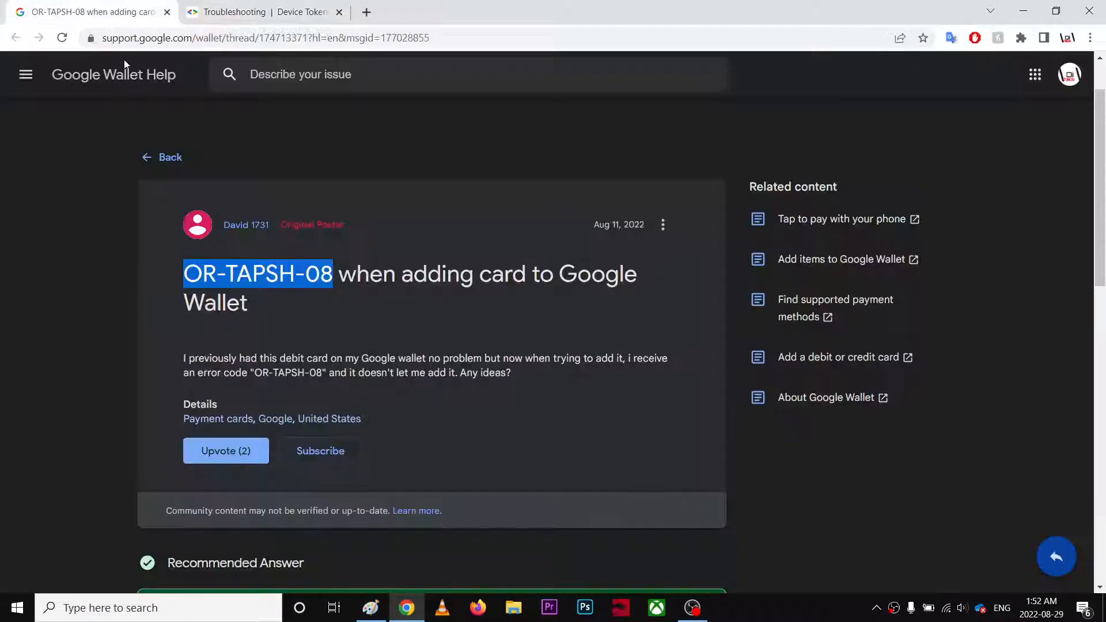
pyautogui.scroll(-3)
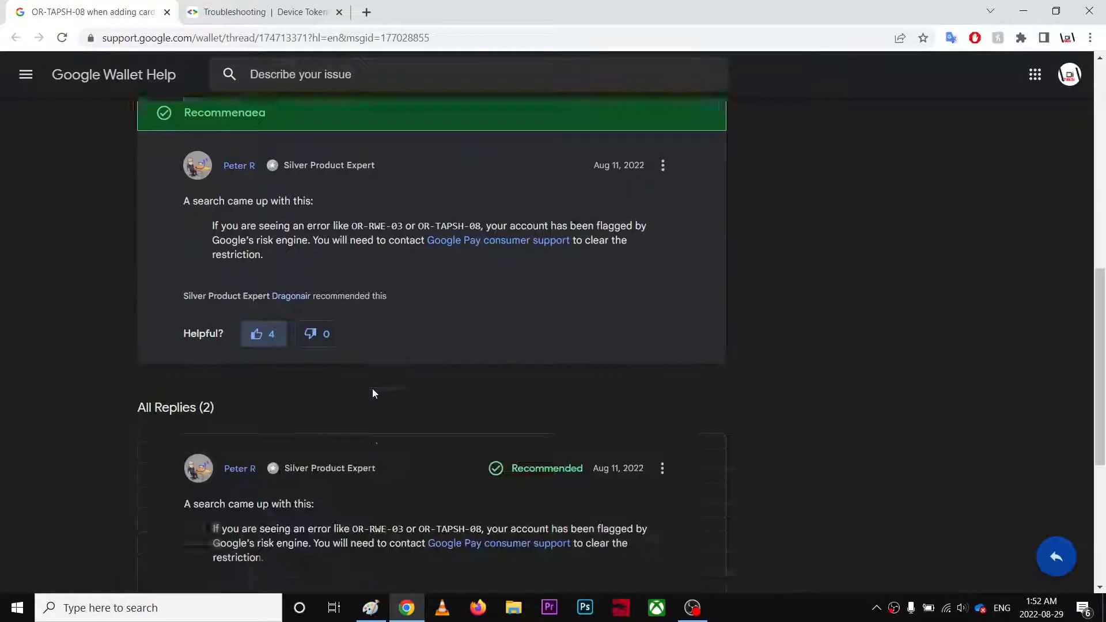
pyautogui.click(662, 380)
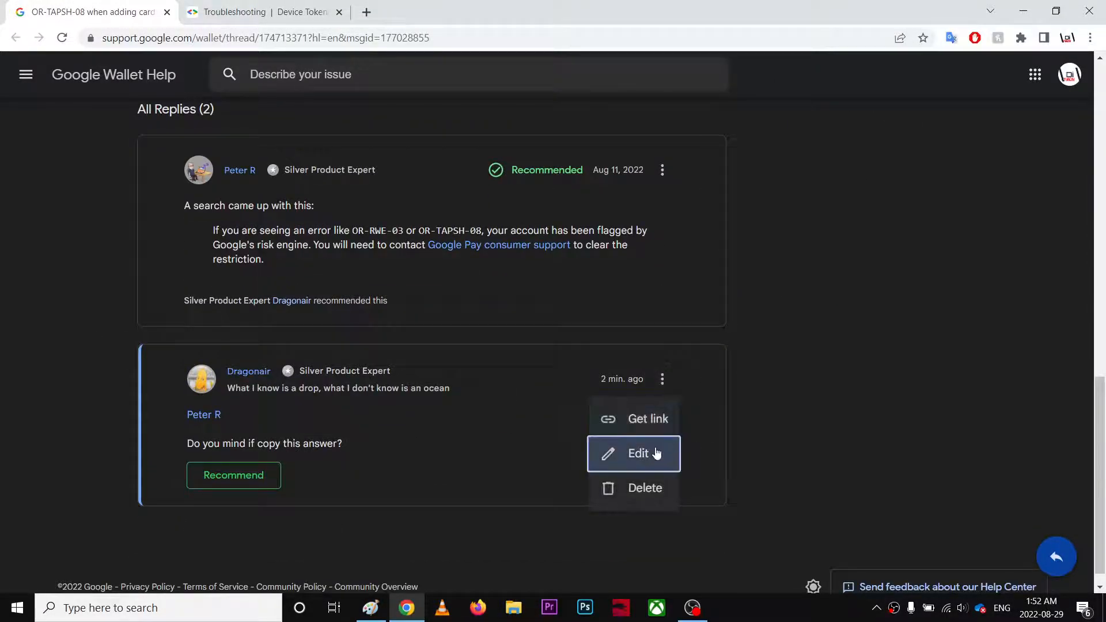
# Open the latest reply for editing, then dismiss the Edit reply box.
pyautogui.click(638, 453)
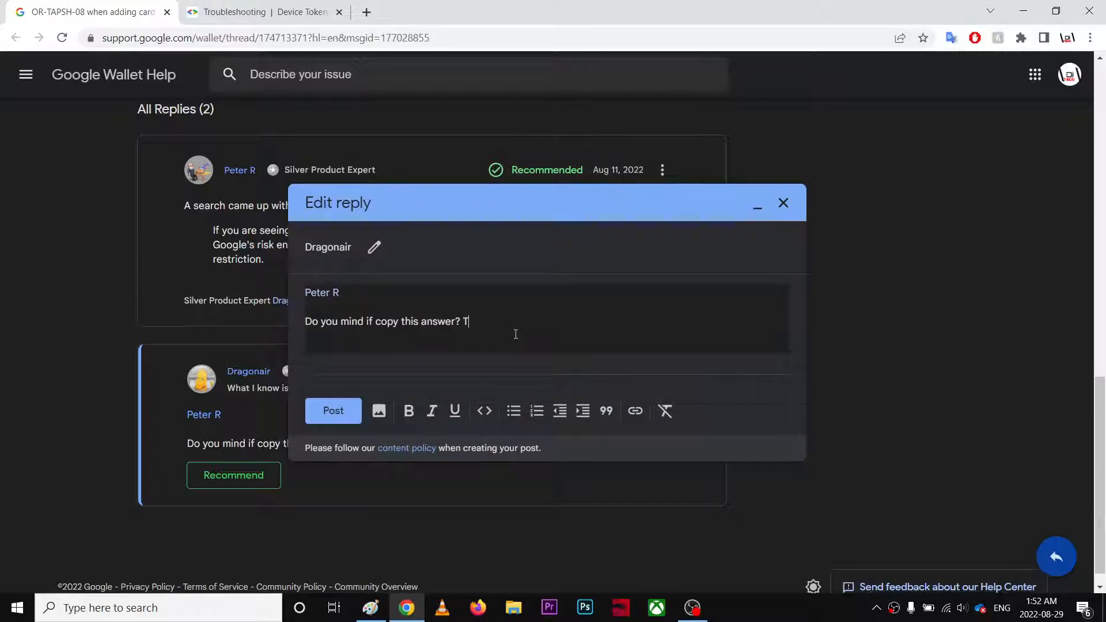
pyautogui.click(333, 411)
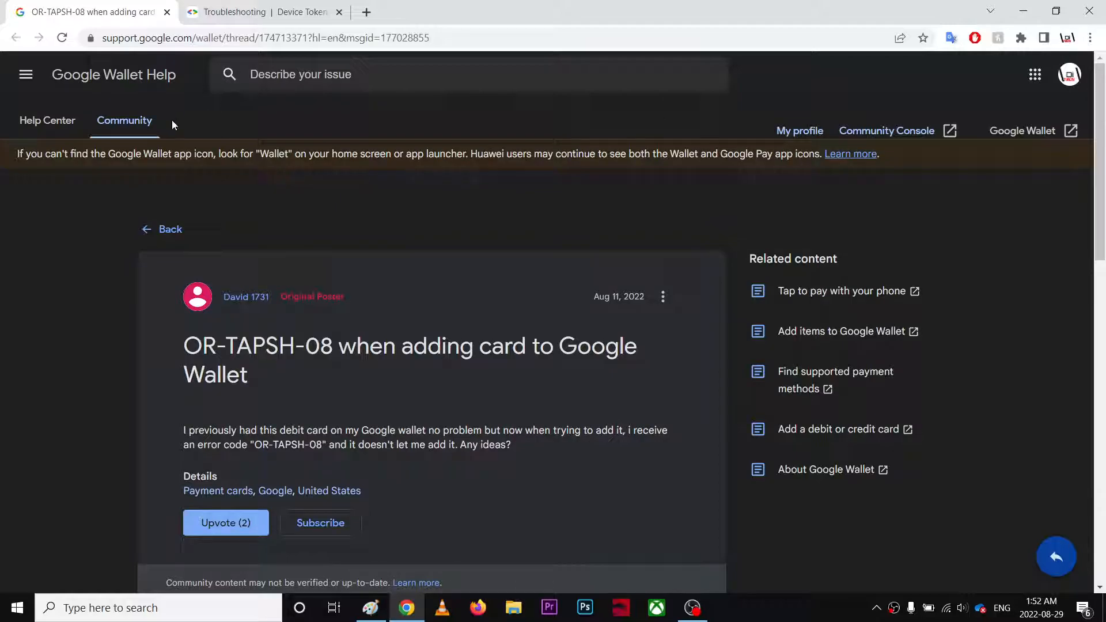
pyautogui.moveTo(124, 127)
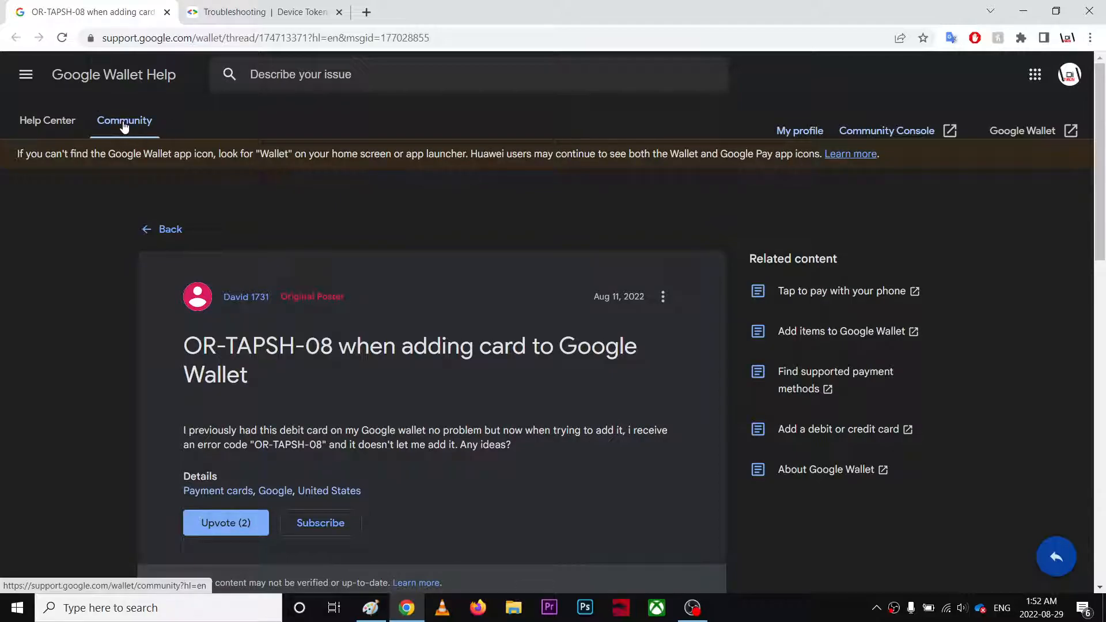